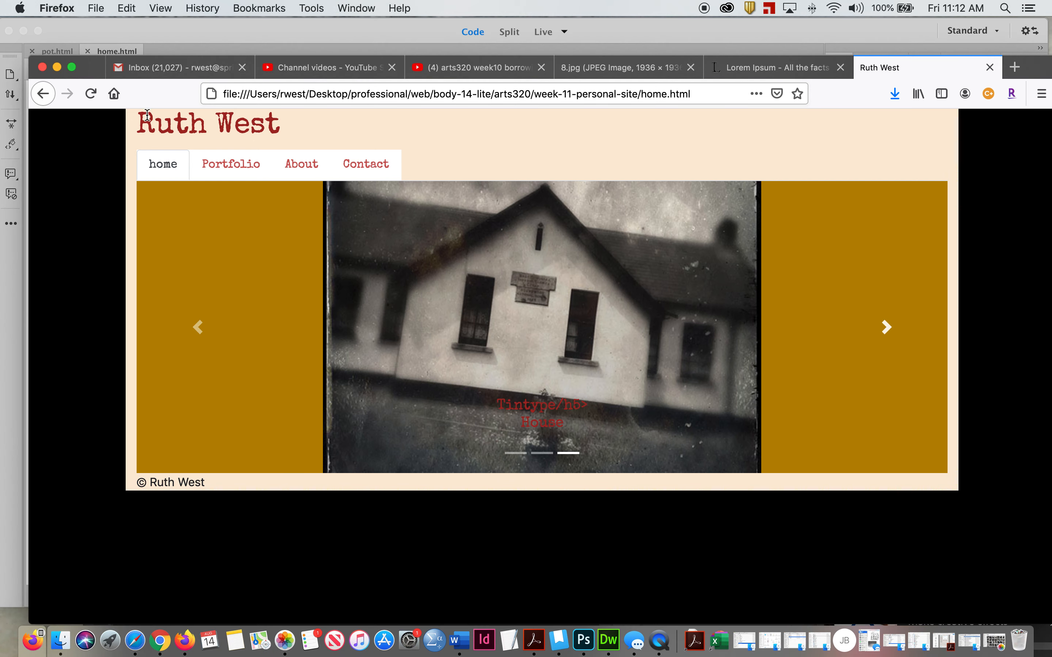
mouse_move(827, 338)
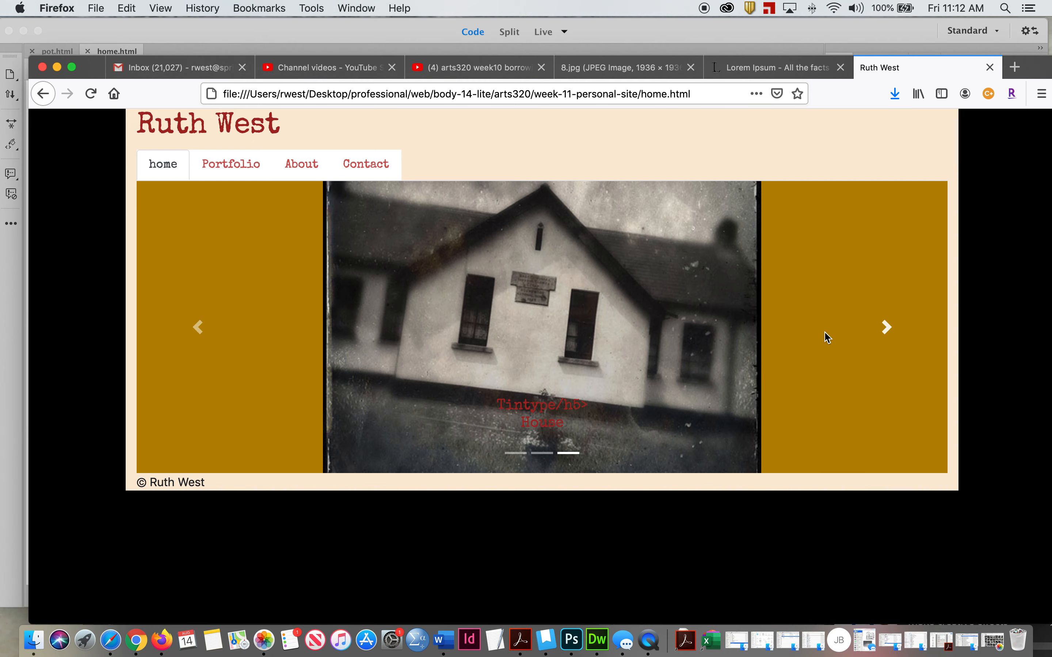
Locate the carousel-caption class in home.html and bring up its me.css stylesheet.
left_click(886, 327)
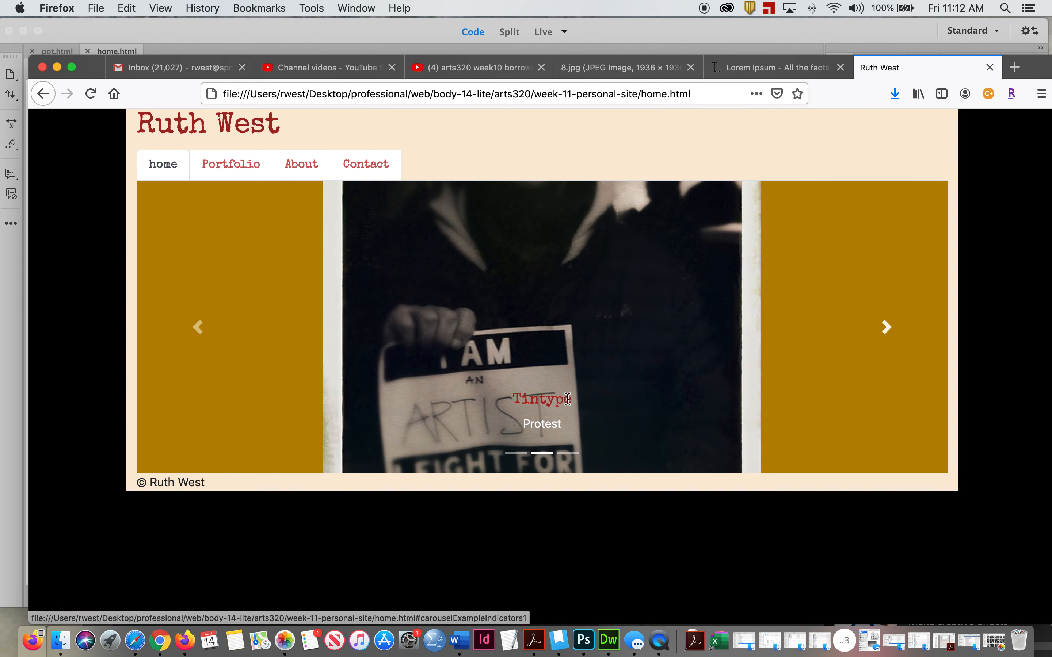
mouse_move(201, 325)
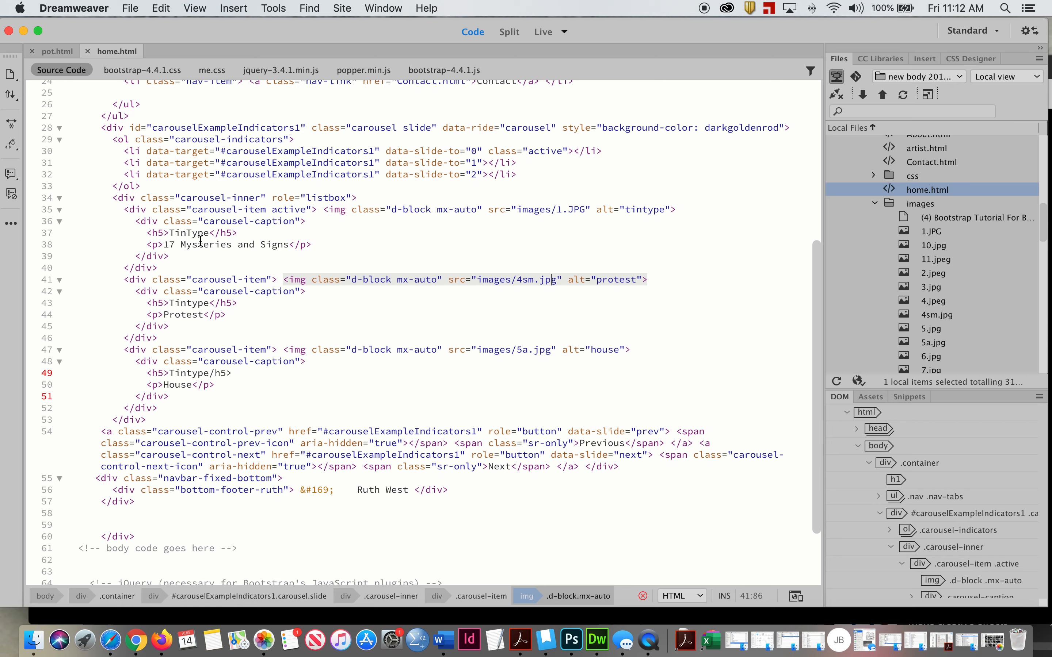
mouse_move(215, 256)
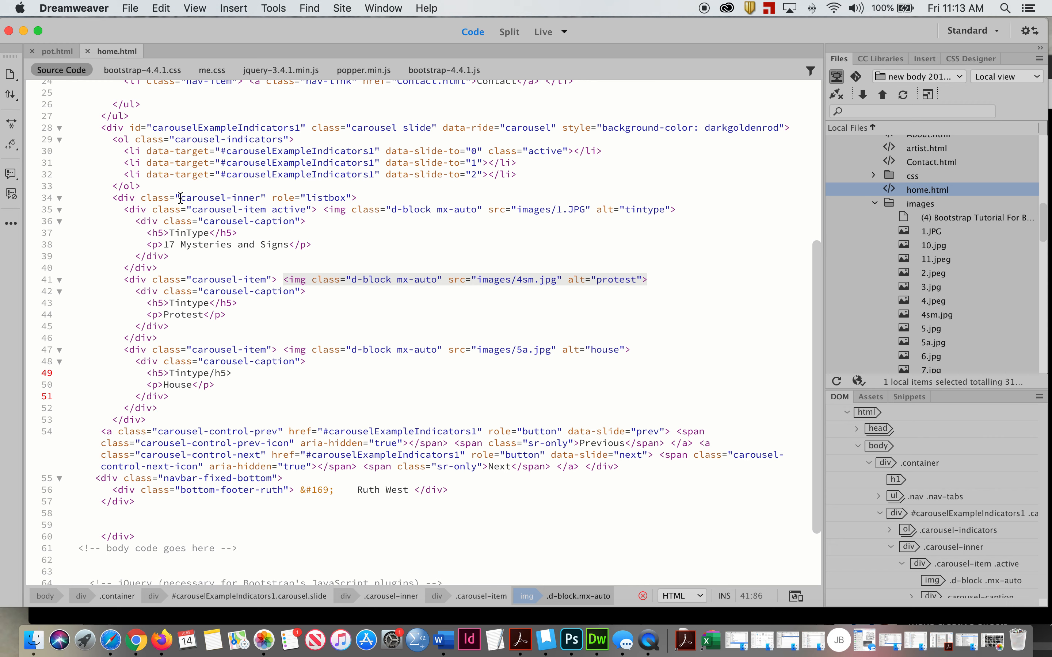
mouse_move(203, 222)
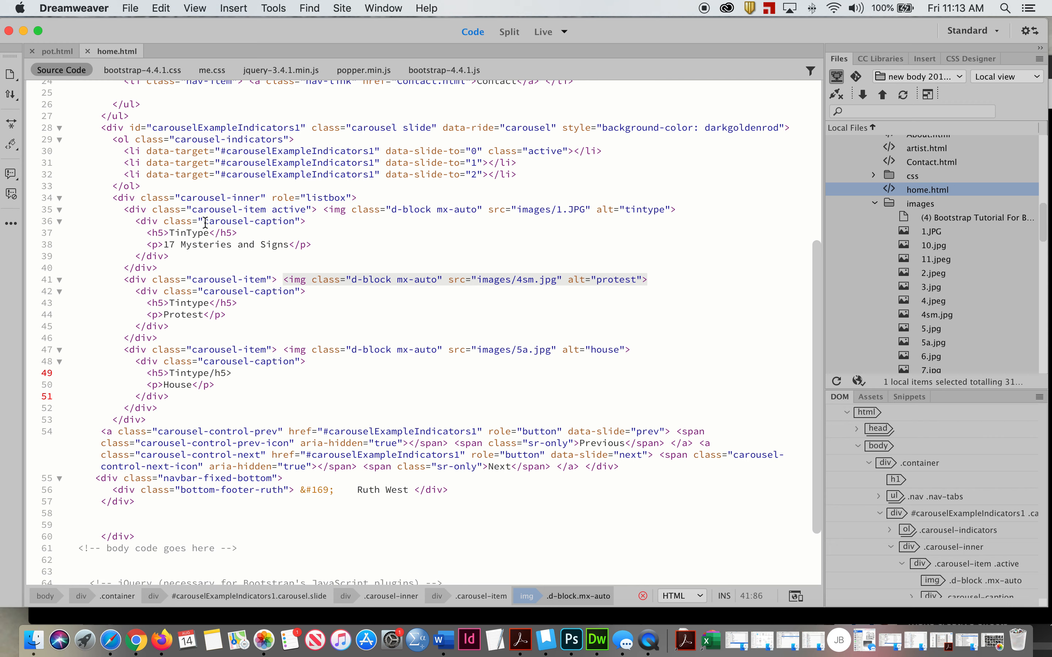
double_click(250, 222)
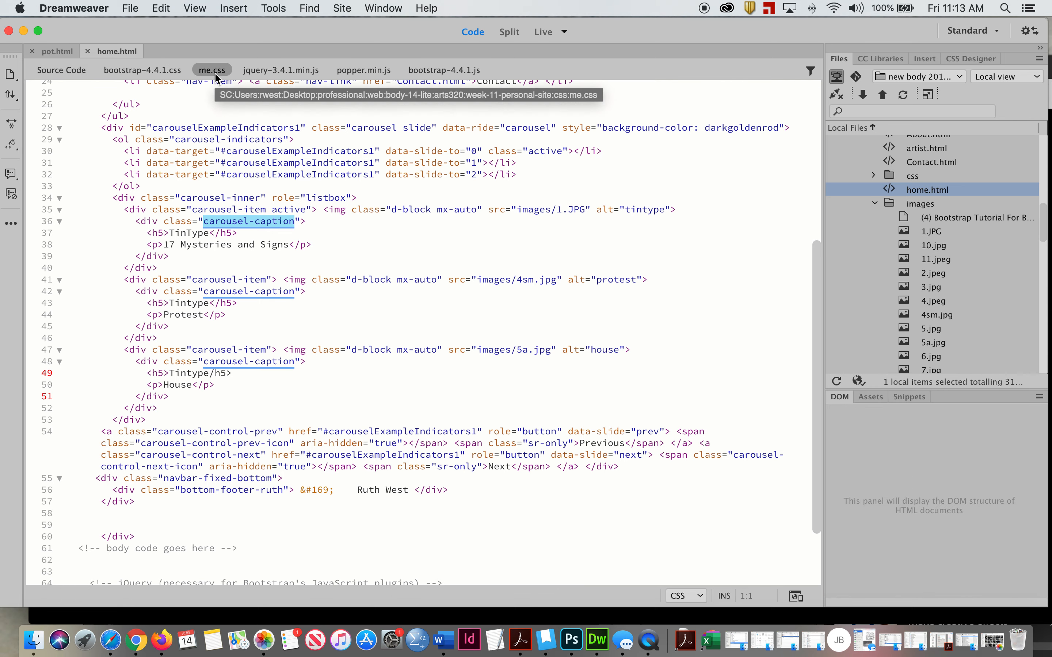
left_click(212, 70)
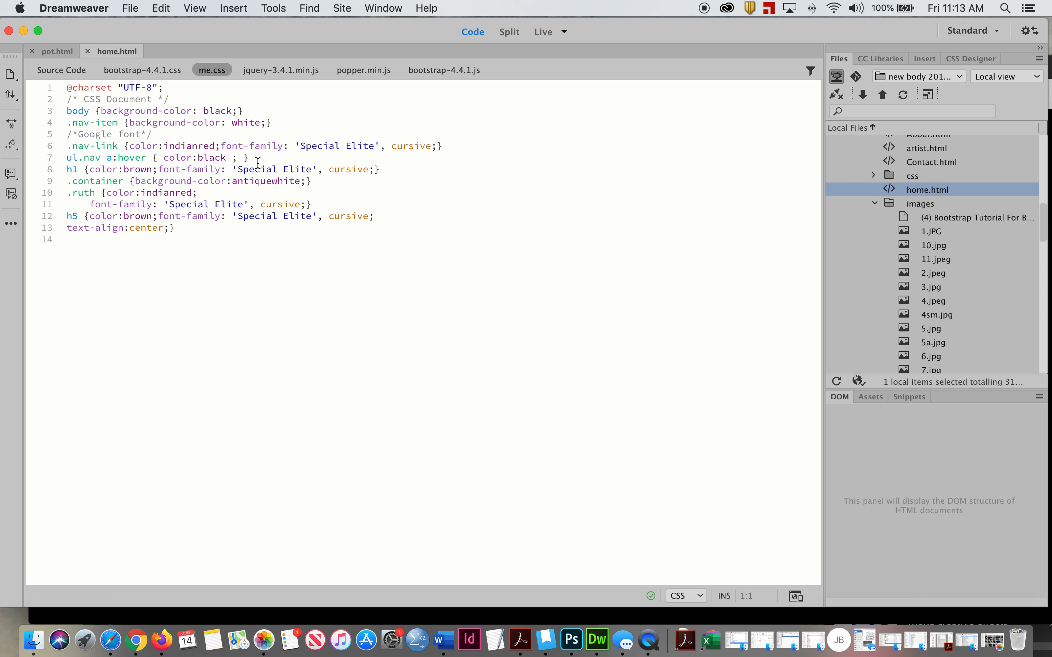
mouse_move(261, 168)
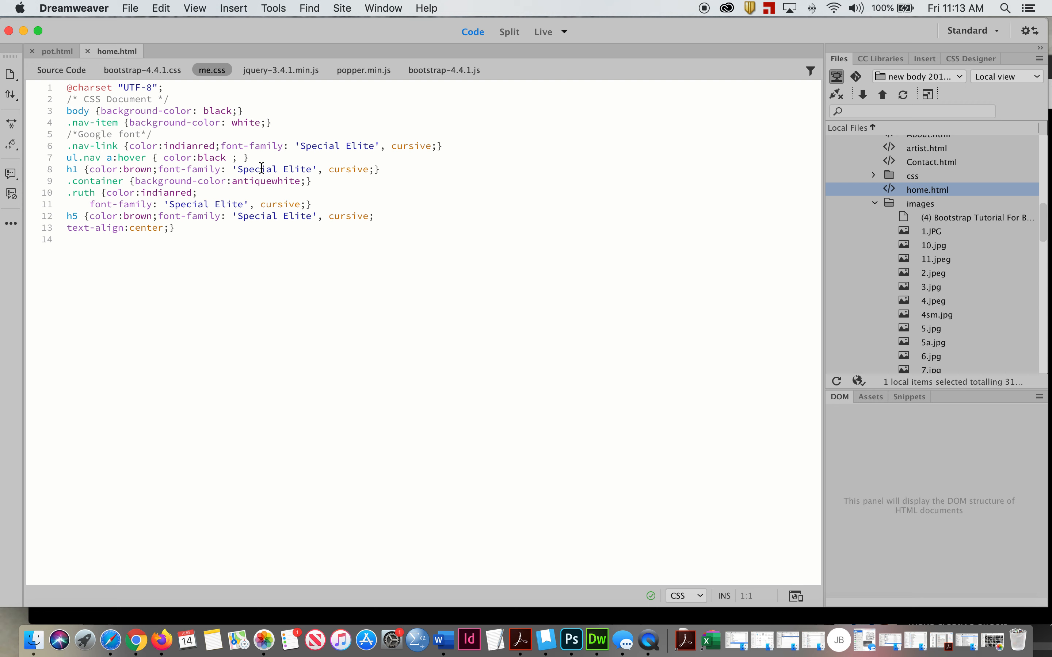
mouse_move(61, 70)
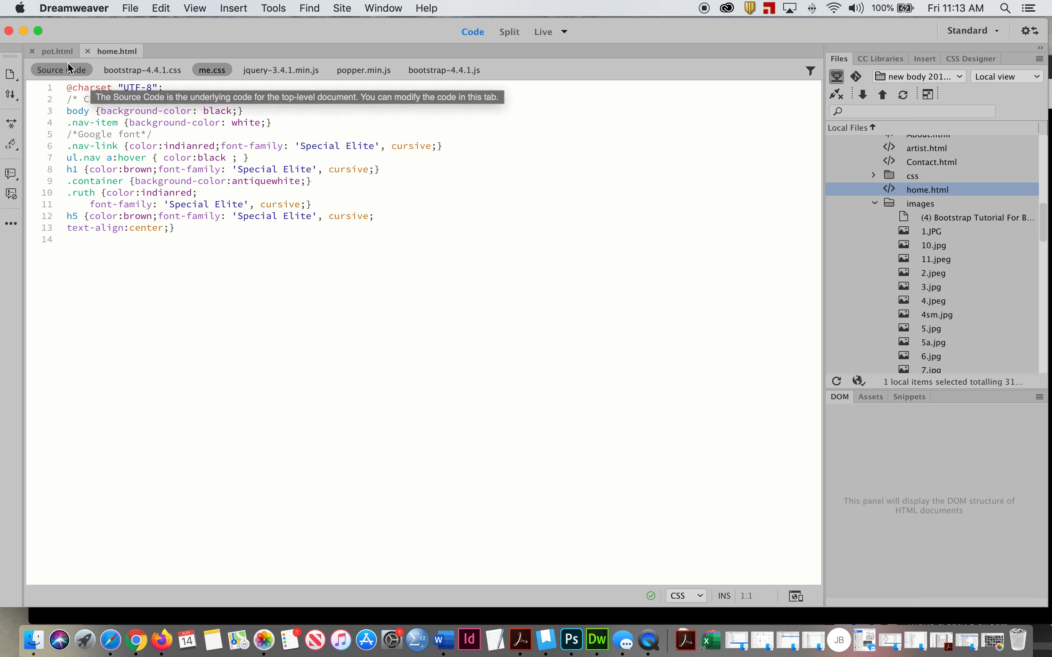
Review the col-lg-3 captions in pot.html source, then bring up its me.css stylesheet.
left_click(543, 31)
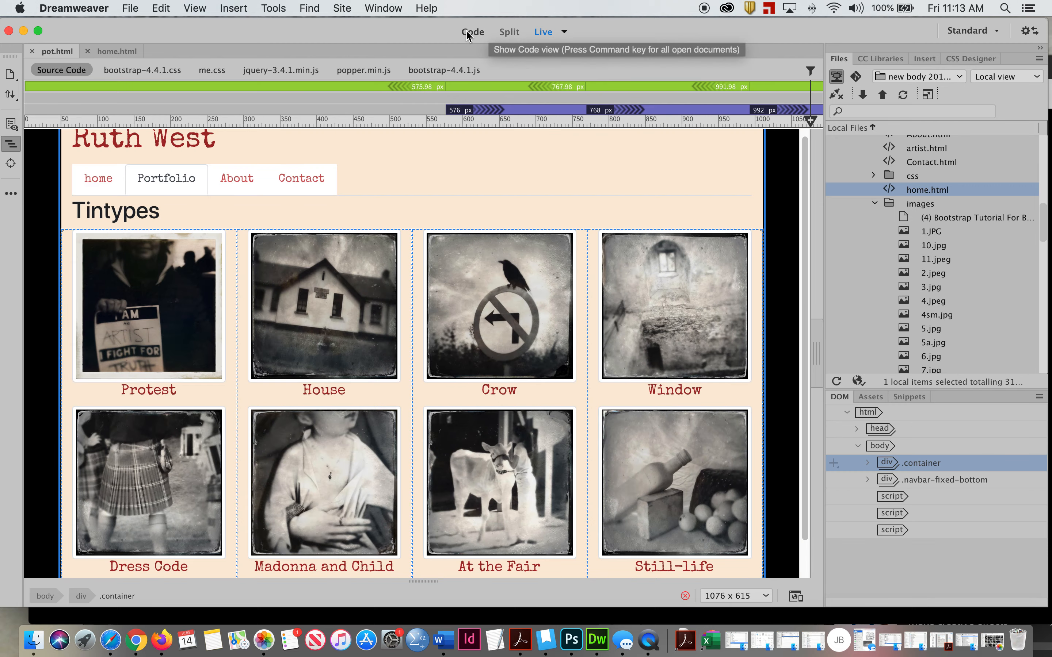
left_click(473, 31)
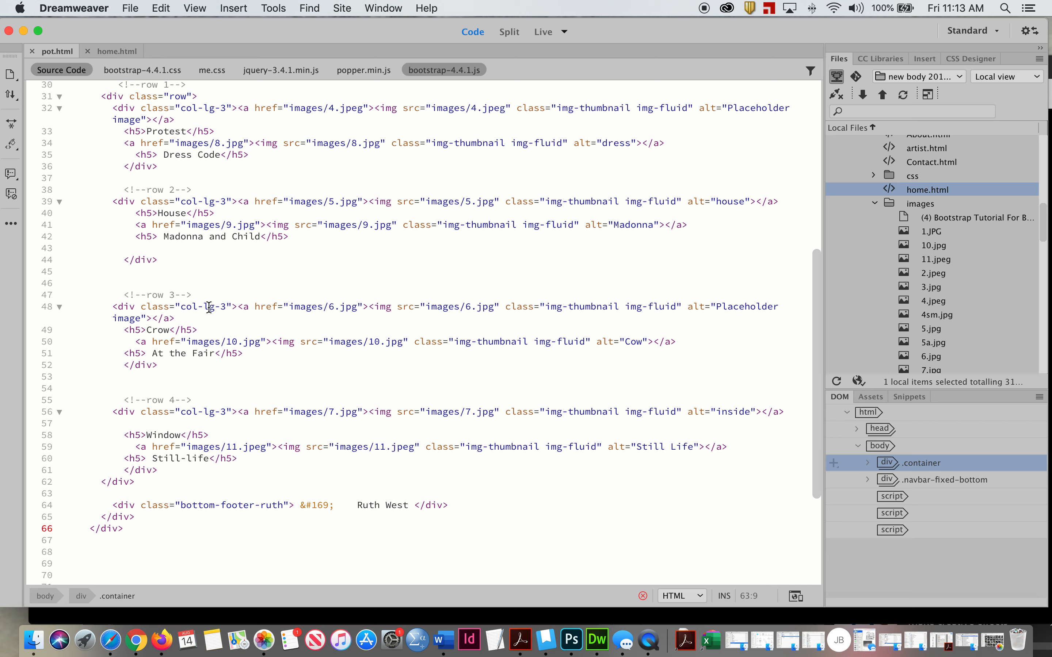
double_click(198, 307)
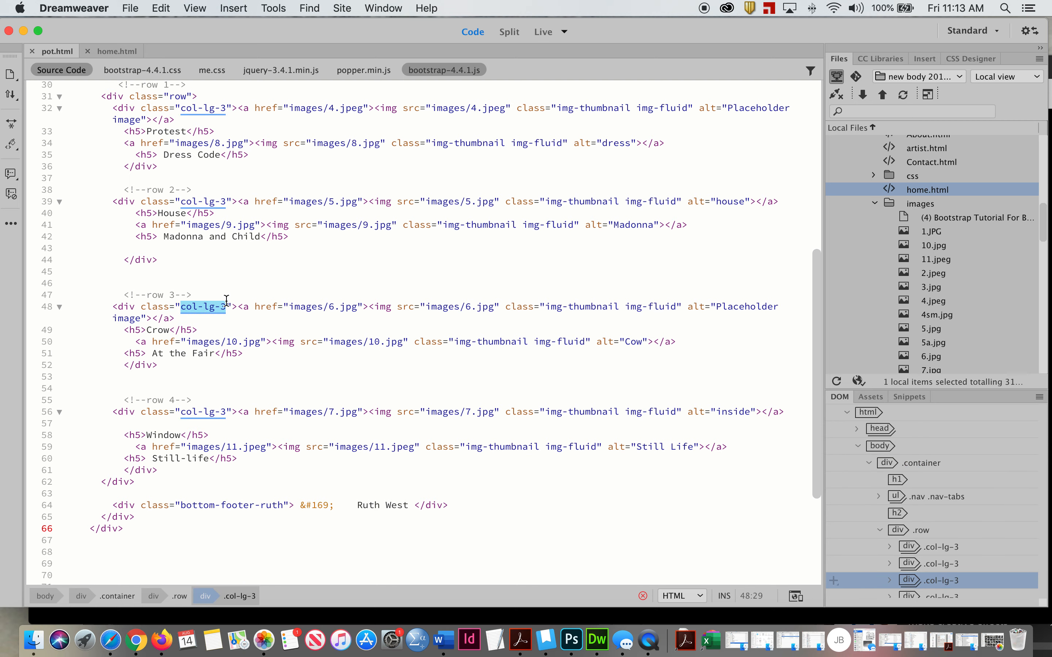
left_click(211, 70)
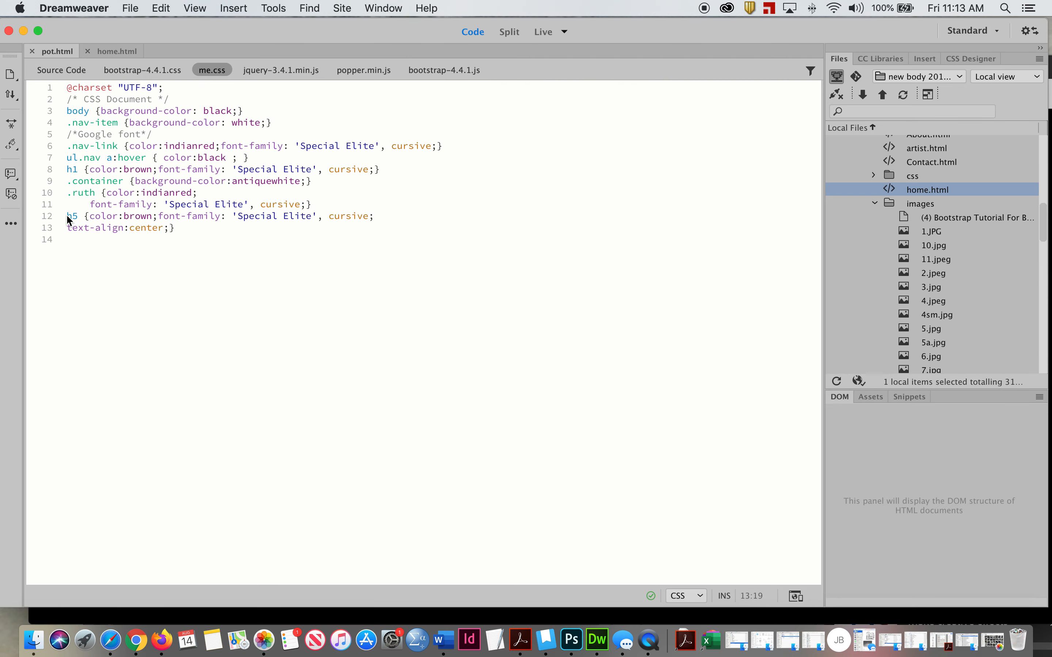
Scope the brown h5 rule to .col-lg-3 h5 in me.css and save the stylesheet.
left_click(84, 217)
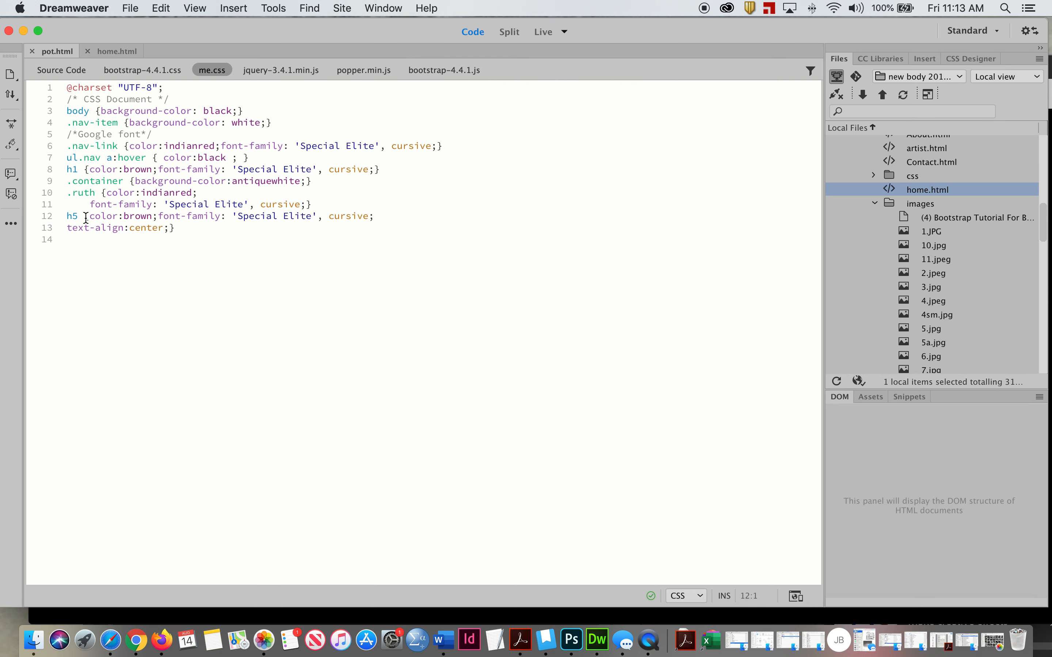
type("col-lg-3")
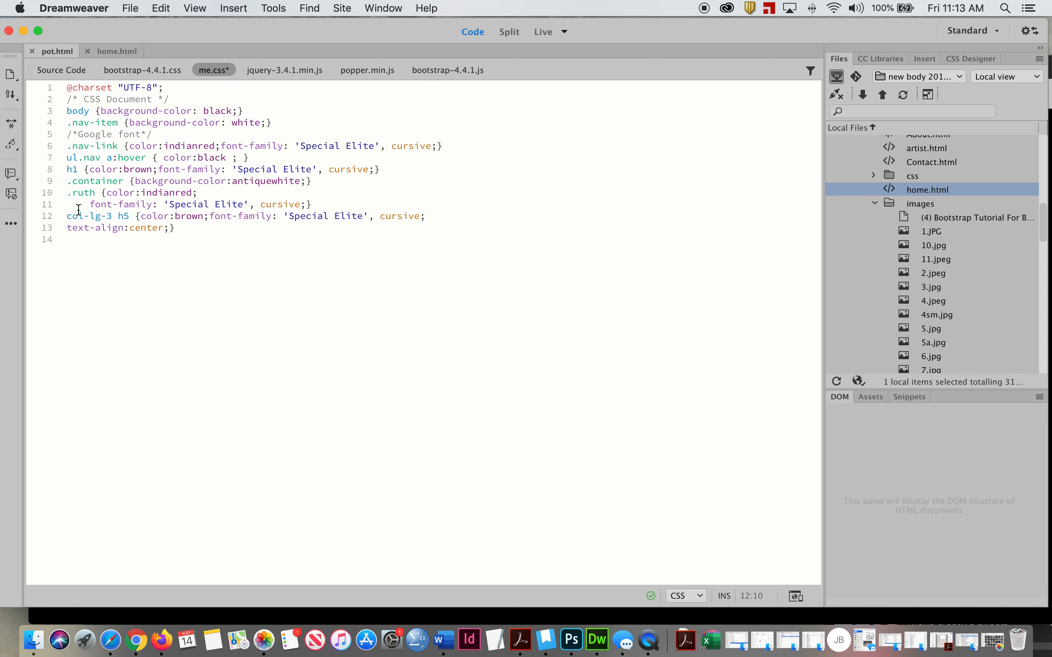
left_click(92, 219)
type(".")
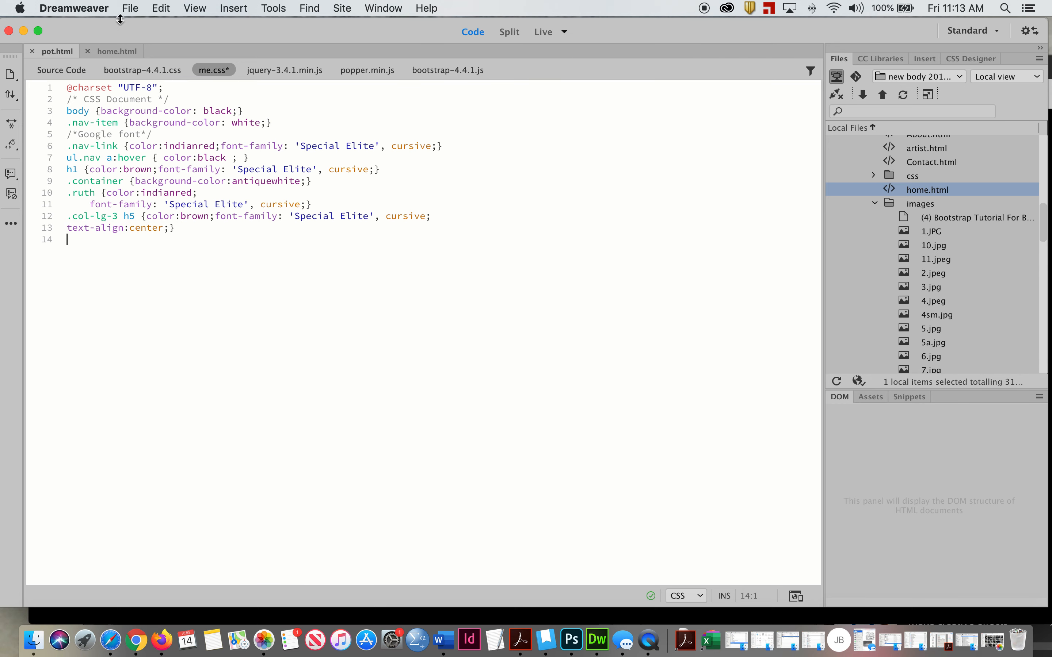
left_click(130, 8)
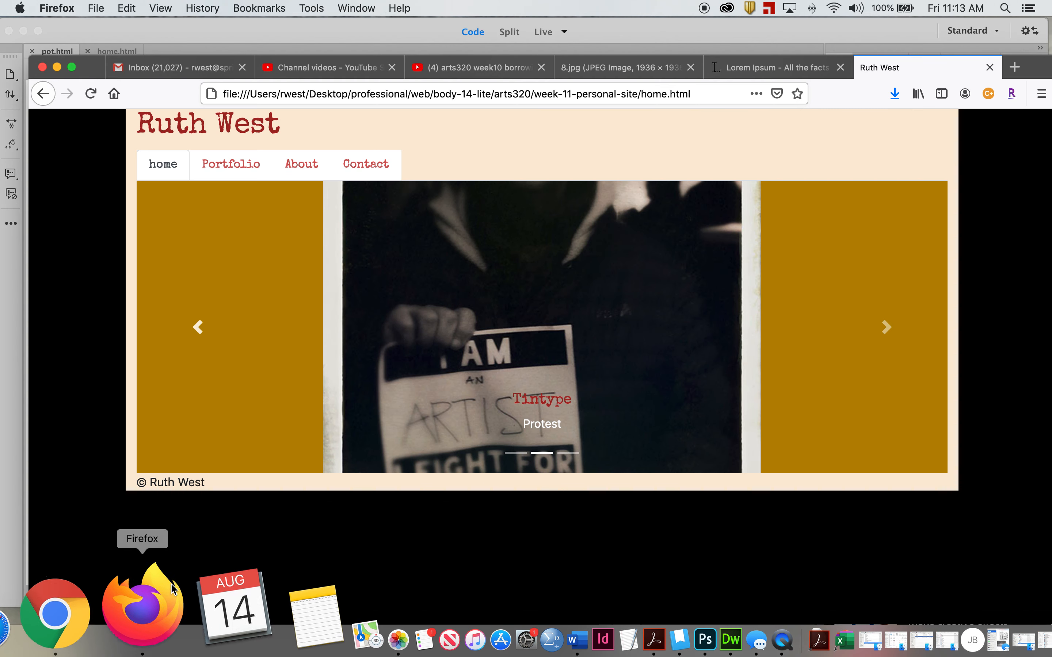
Reload the home page to see white carousel captions, then view the Portfolio page's brown titles.
left_click(91, 93)
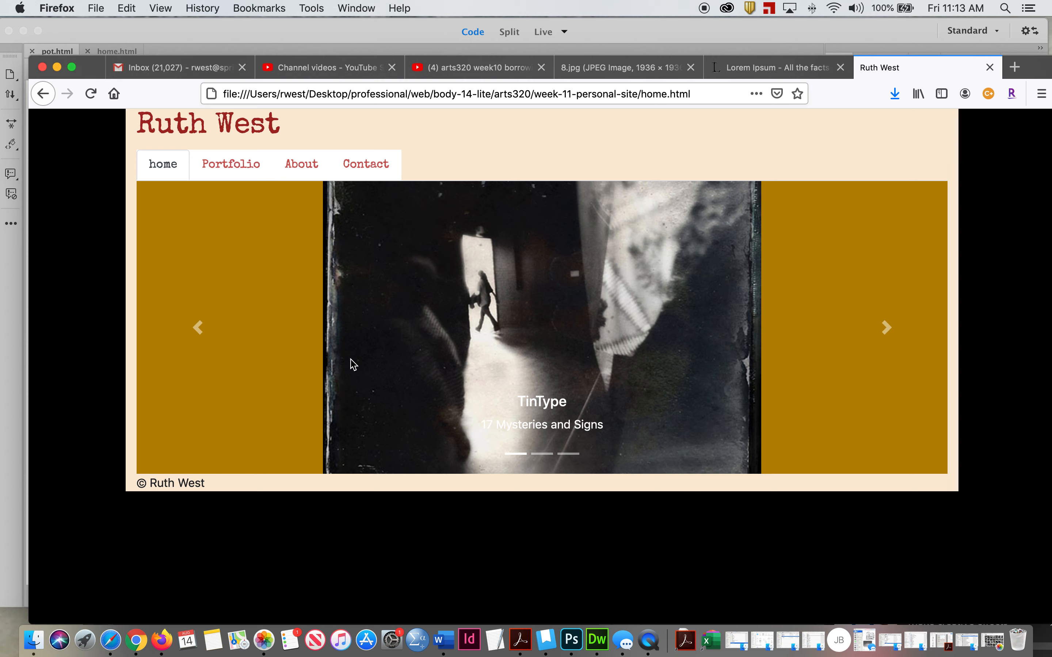
left_click(885, 328)
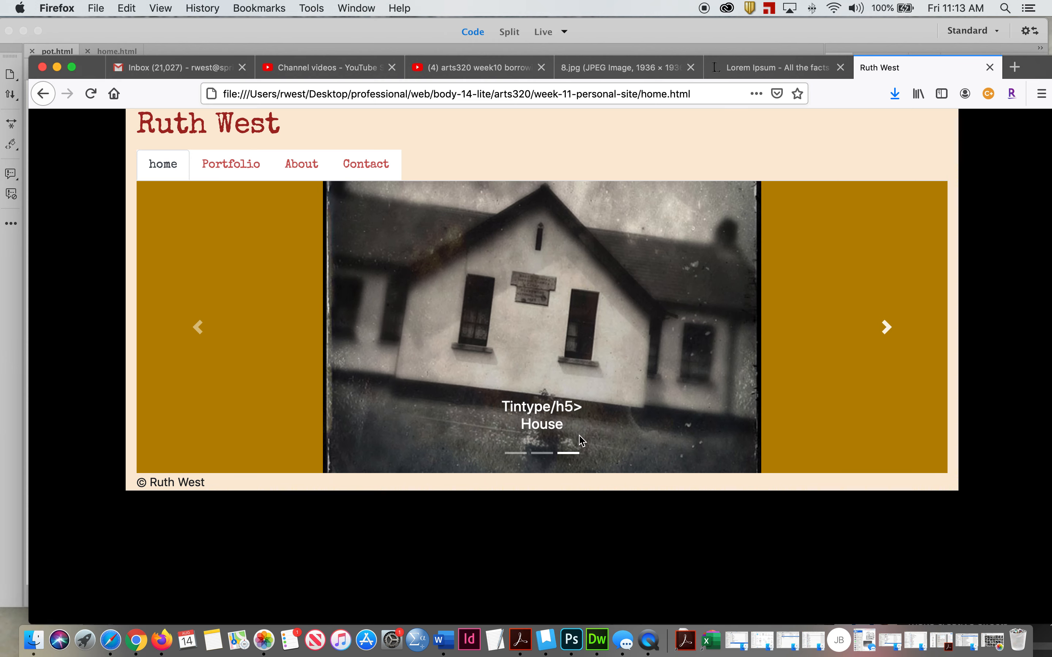
left_click(230, 164)
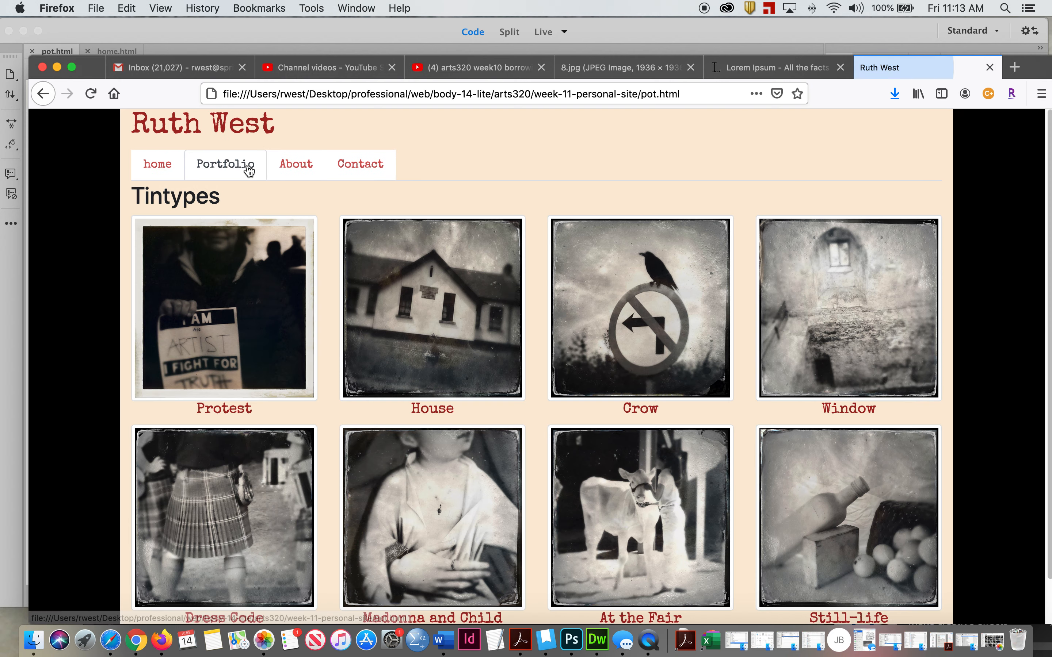
mouse_move(338, 606)
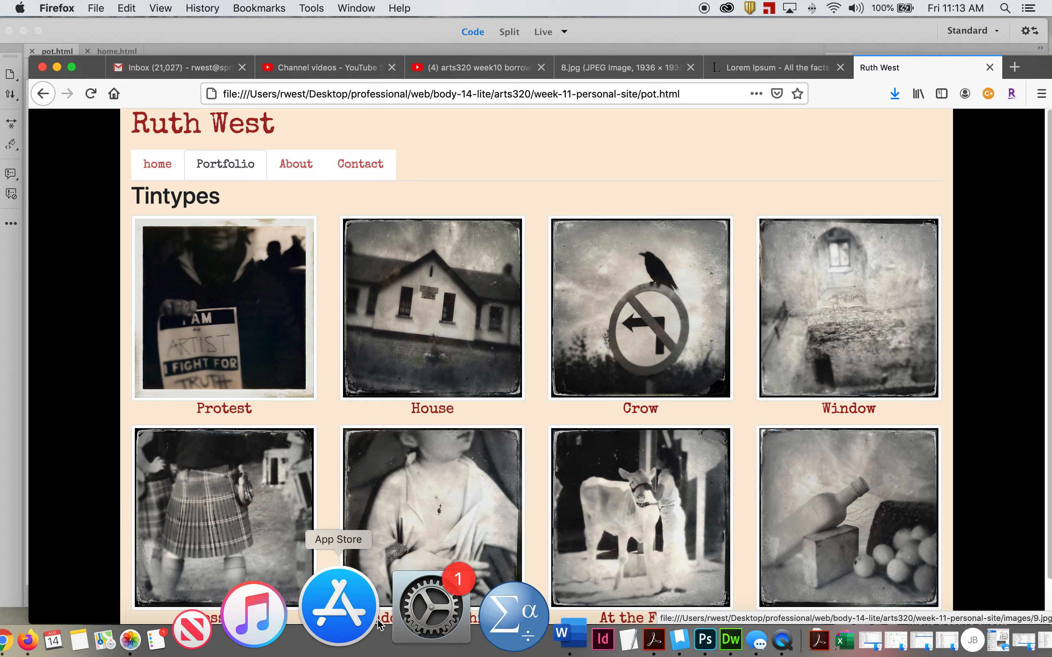
mouse_move(585, 607)
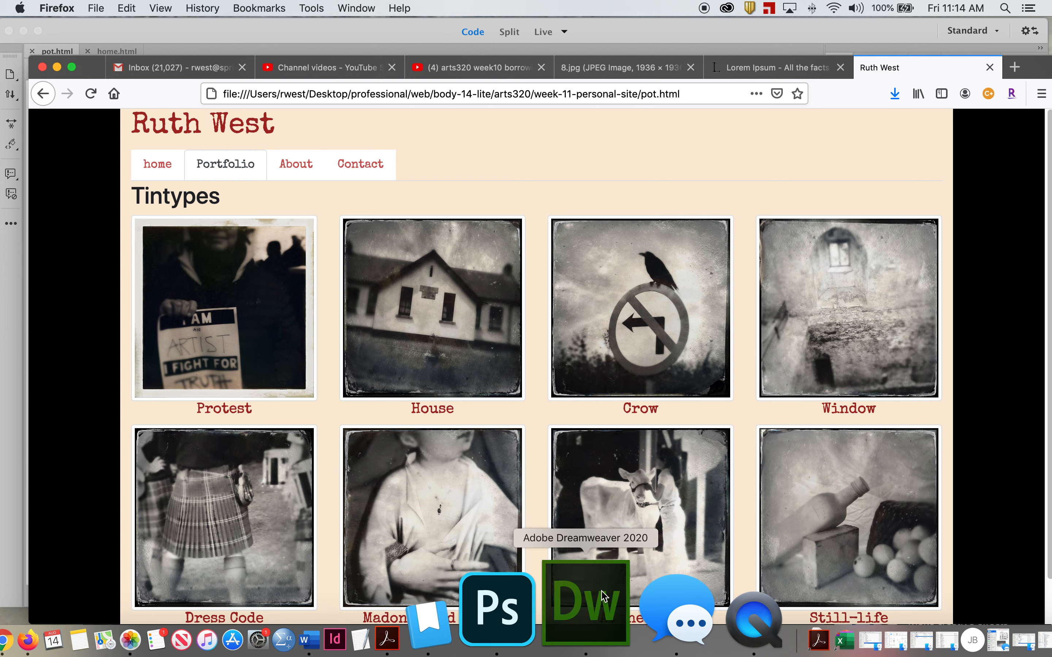
Return to home.html in Dreamweaver and scroll to the House slide caption heading.
left_click(584, 604)
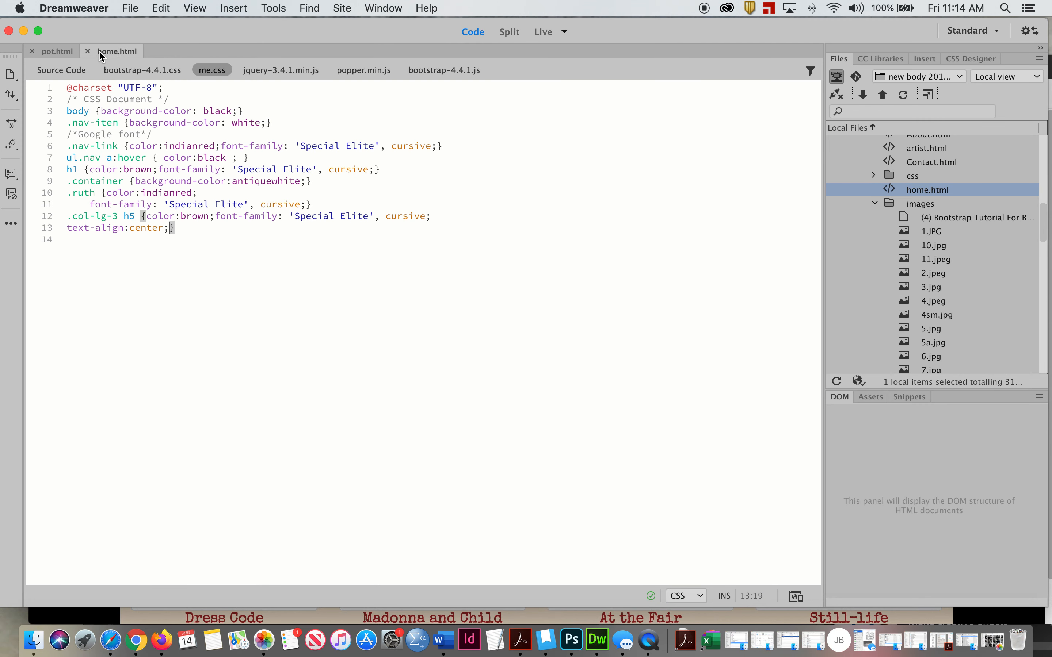
left_click(61, 70)
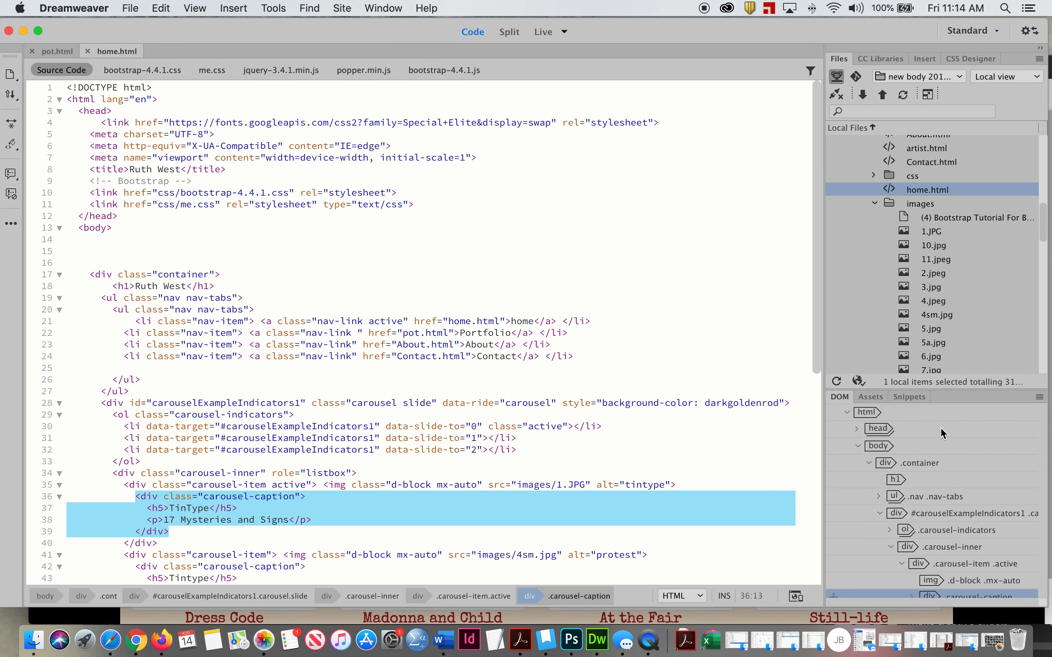
scroll("down", 3)
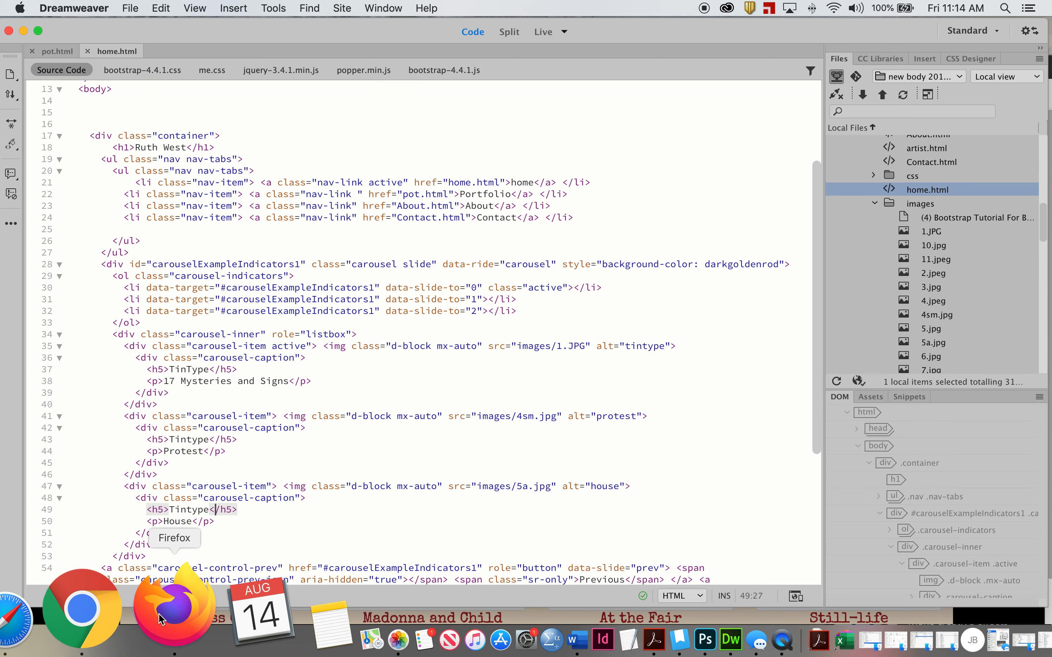
Reload the site in Firefox and return to the home page carousel.
left_click(173, 607)
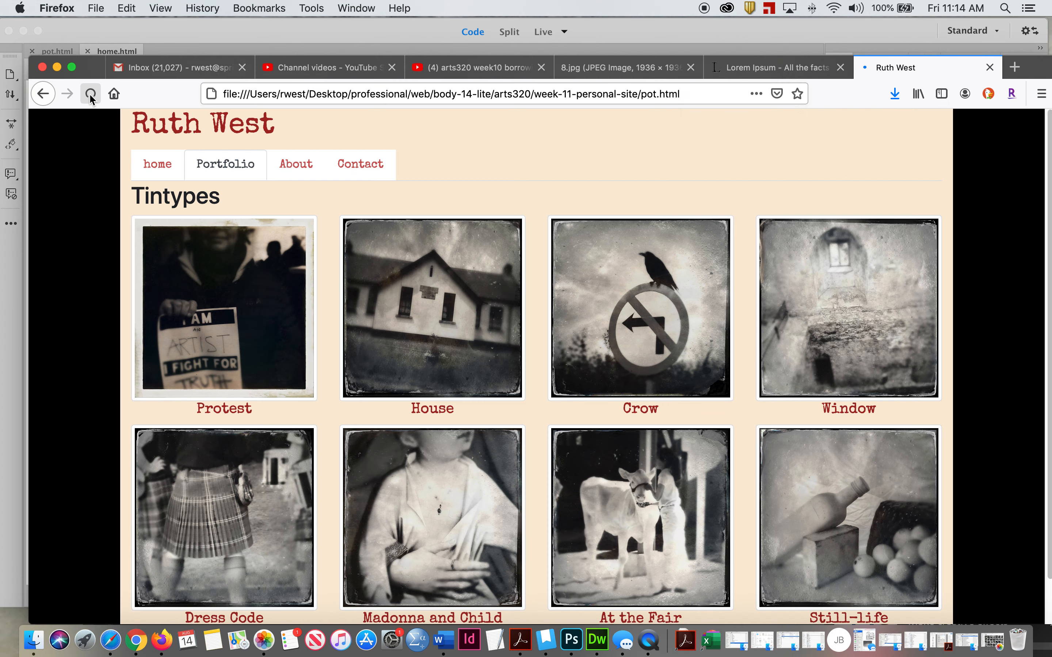
left_click(157, 164)
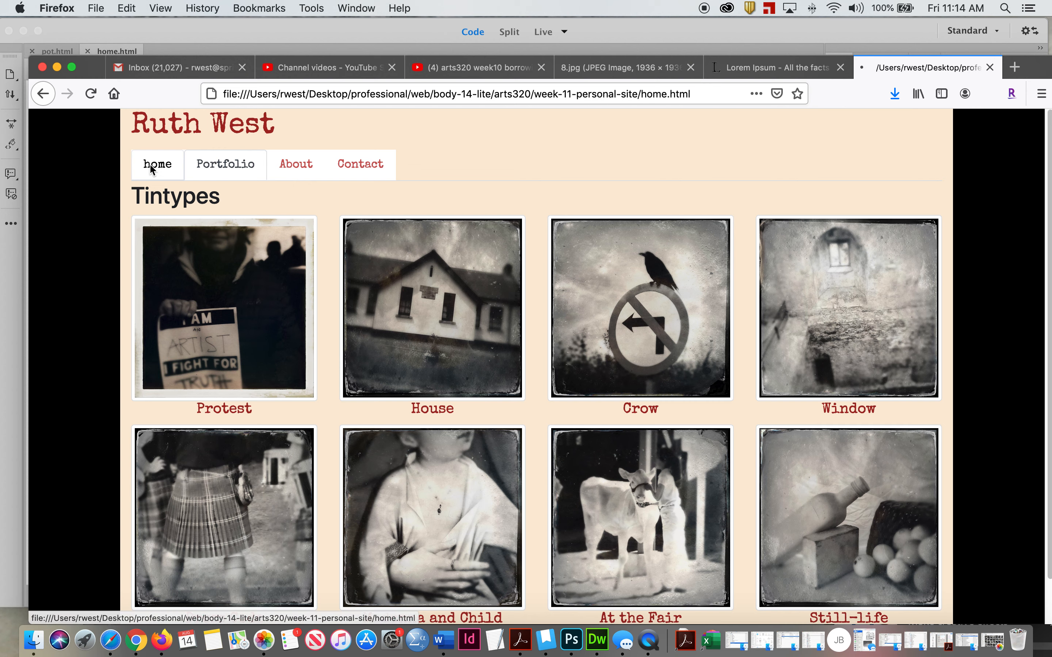
left_click(157, 165)
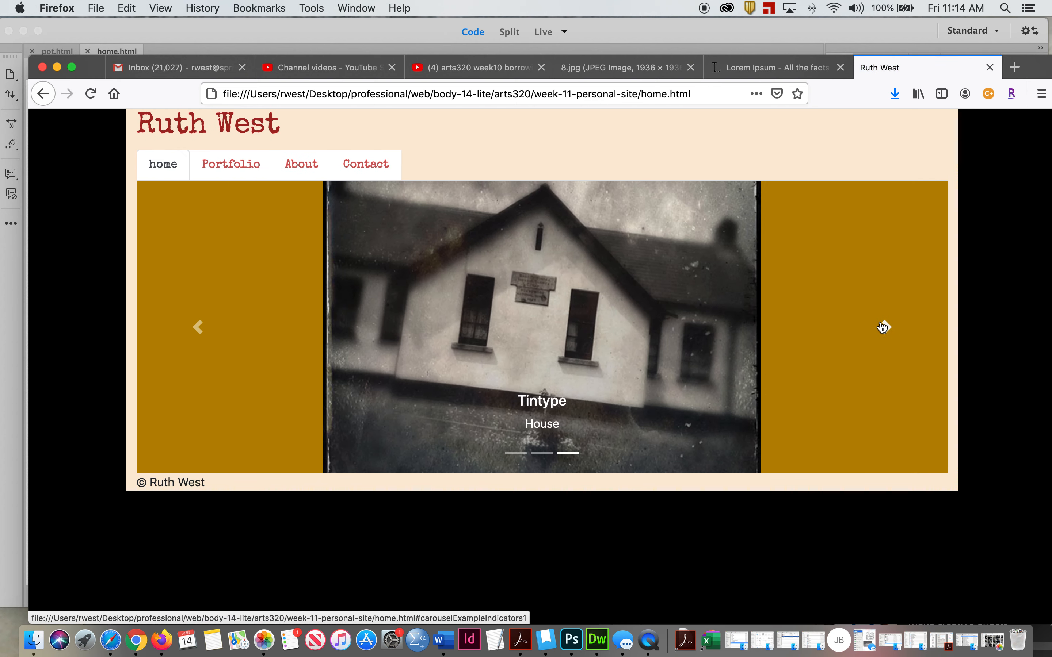
mouse_move(759, 289)
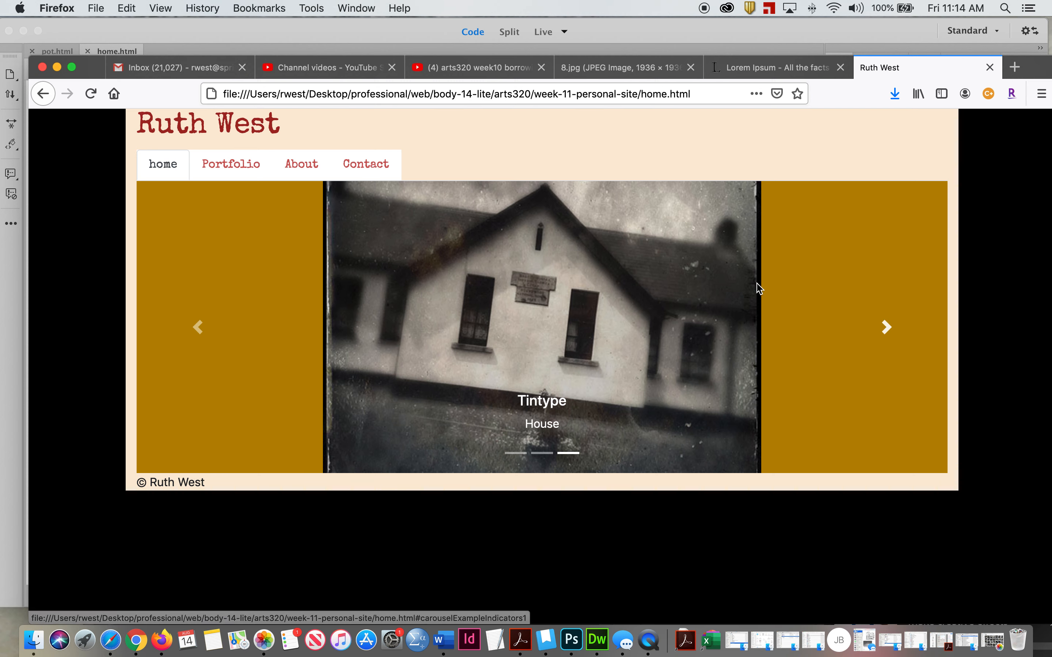
mouse_move(752, 255)
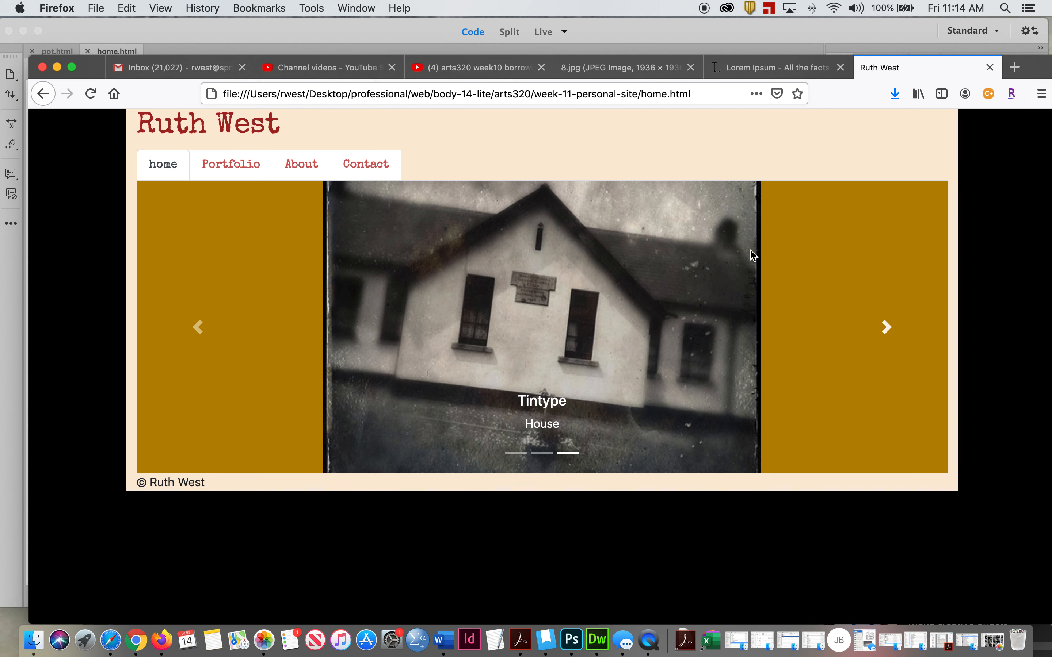